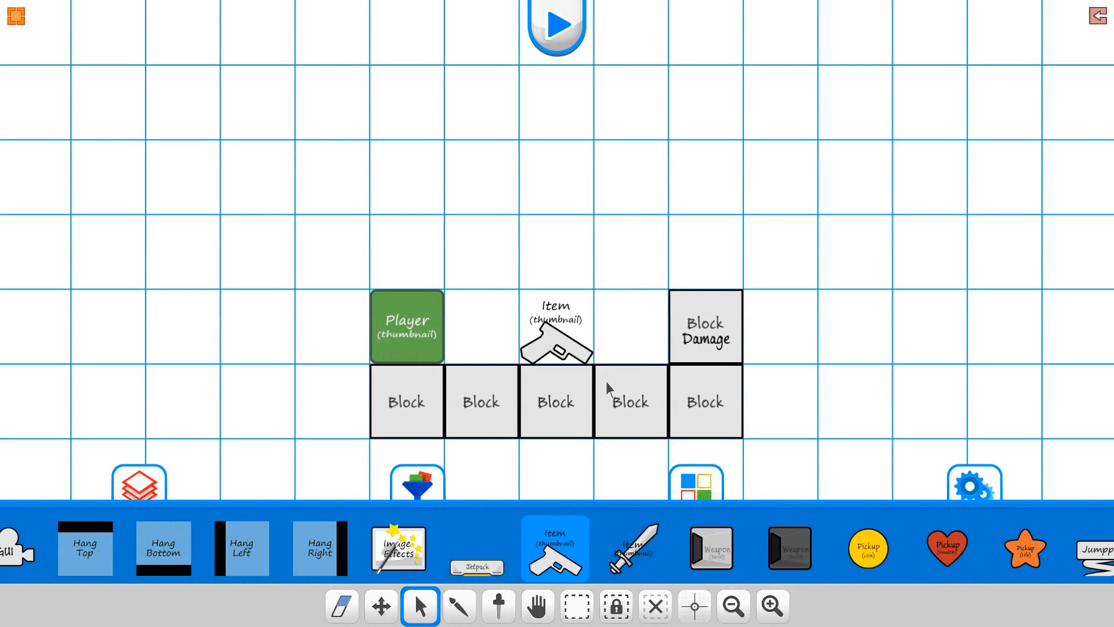
Open the gun item's Weapon Tracer Primary settings from the level tile.
click(556, 27)
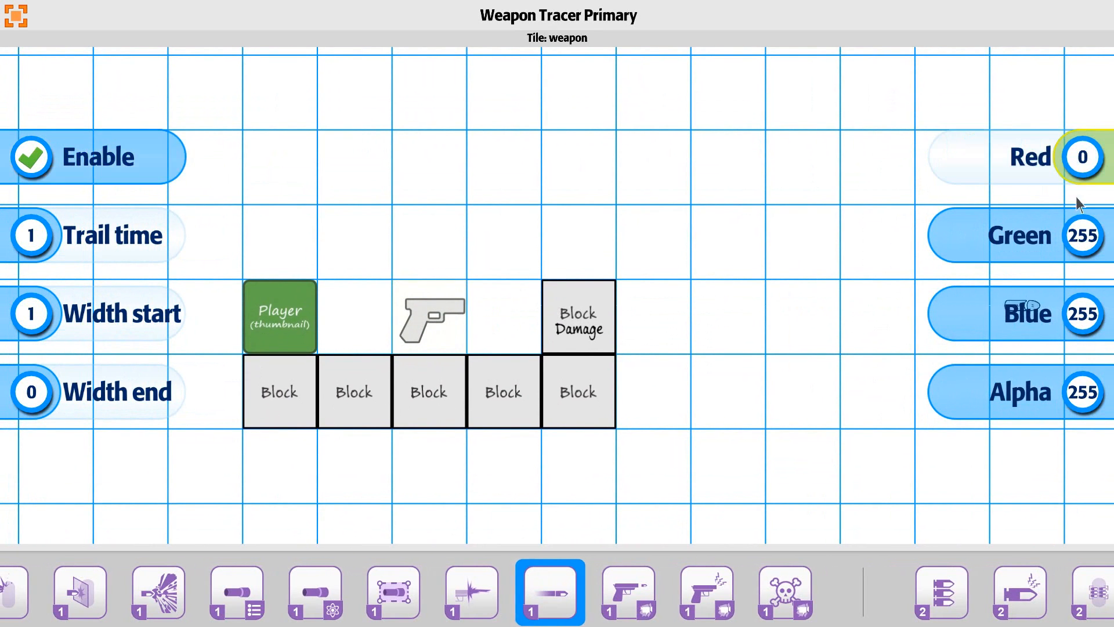
Set tracer Green to 0 for a pure blue colour and raise Trail time to 15.
click(1082, 236)
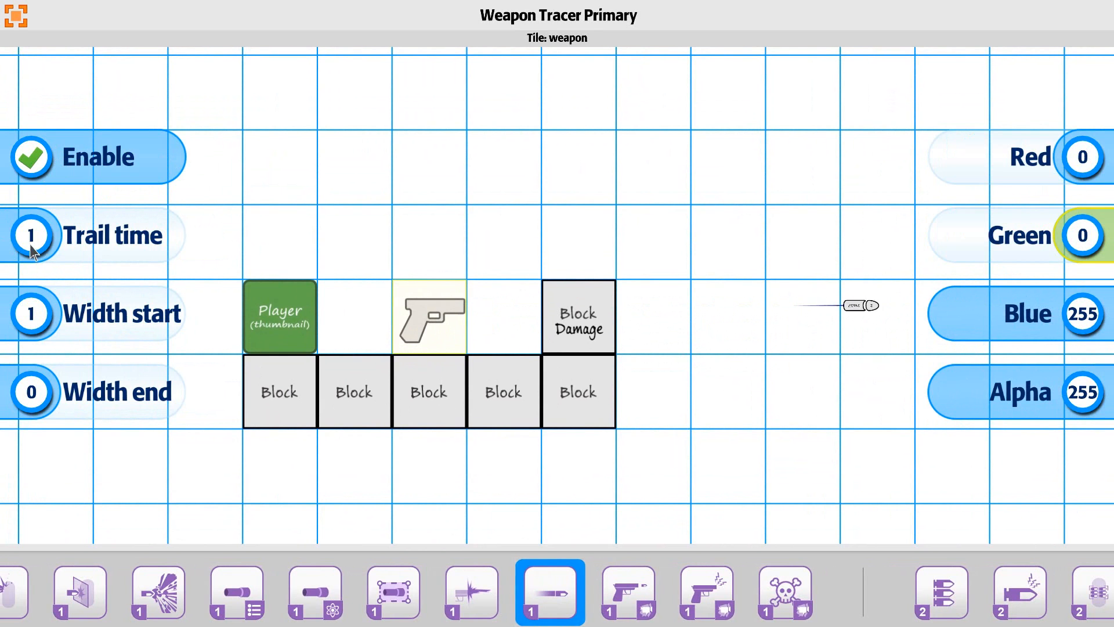
click(31, 236)
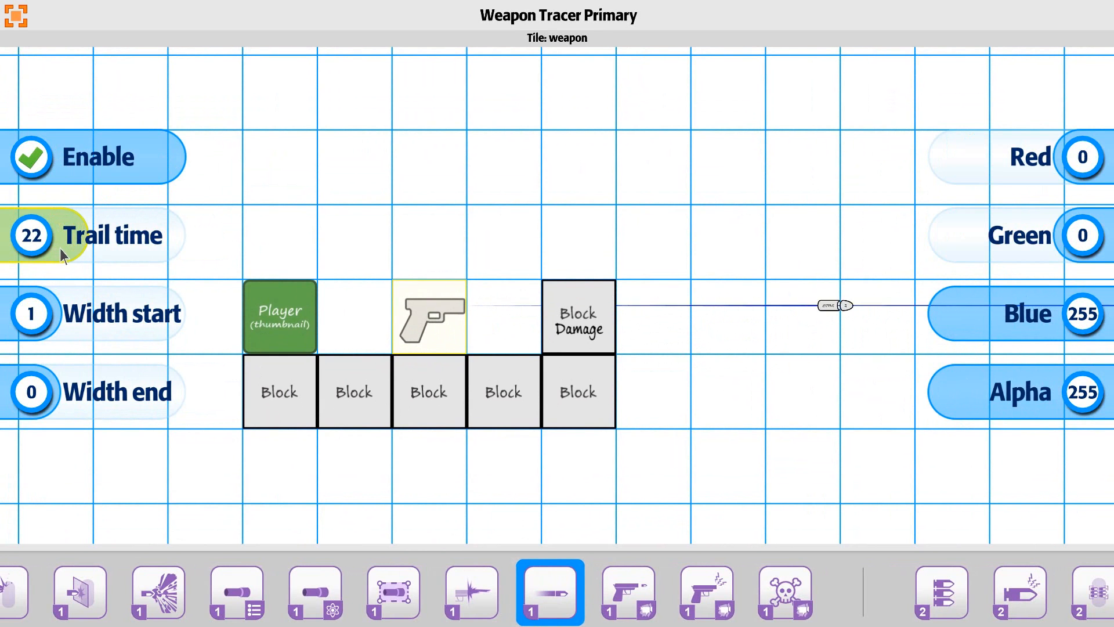
click(30, 236)
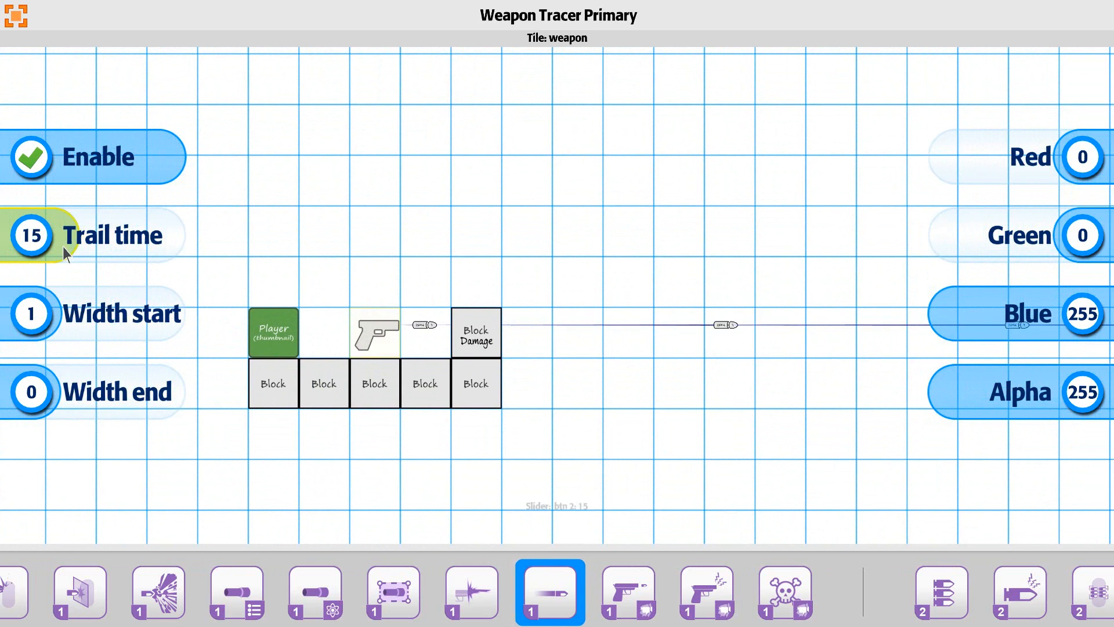
Lower Trail time to 10 and set widths 20 to 4 with Alpha 54.
drag(31, 235, 32, 236)
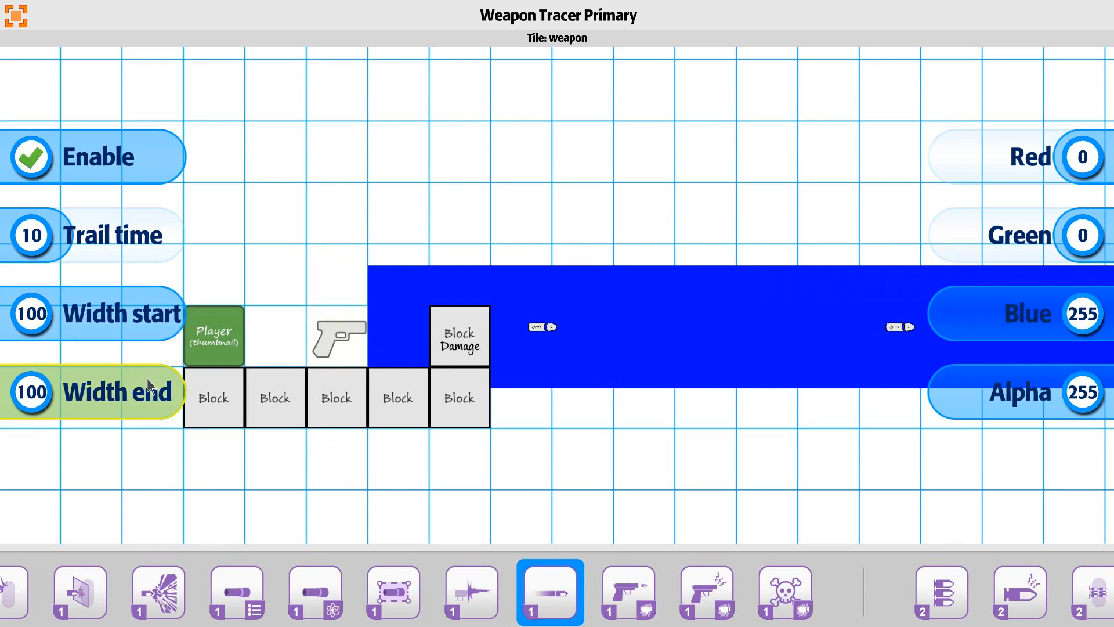
click(30, 391)
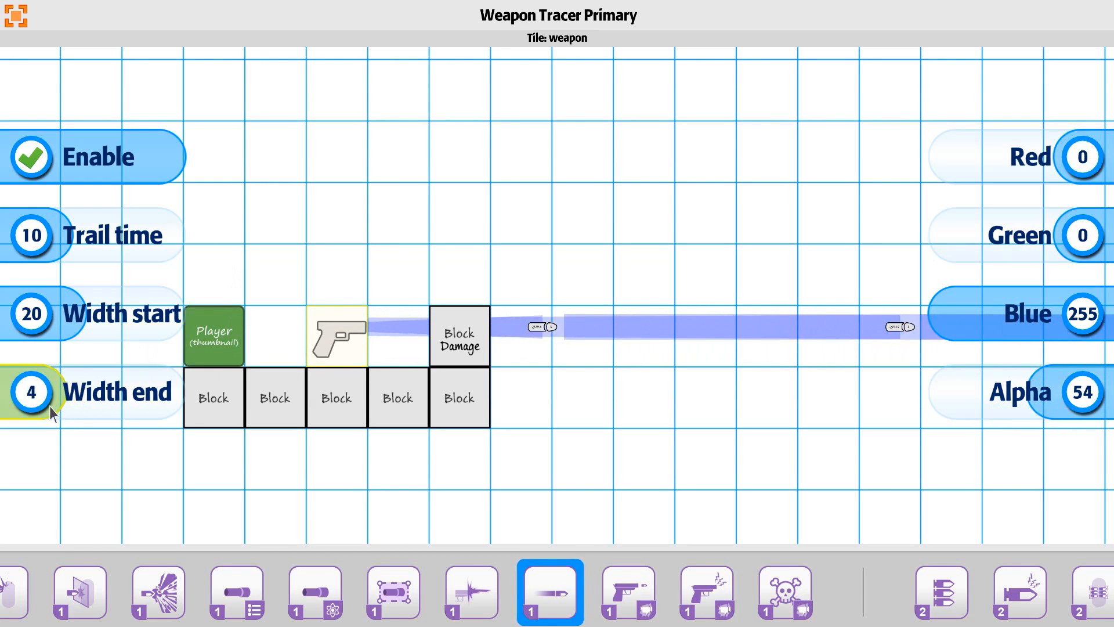
Set Width end to 0 so the trail tapers away, then start play mode.
click(30, 391)
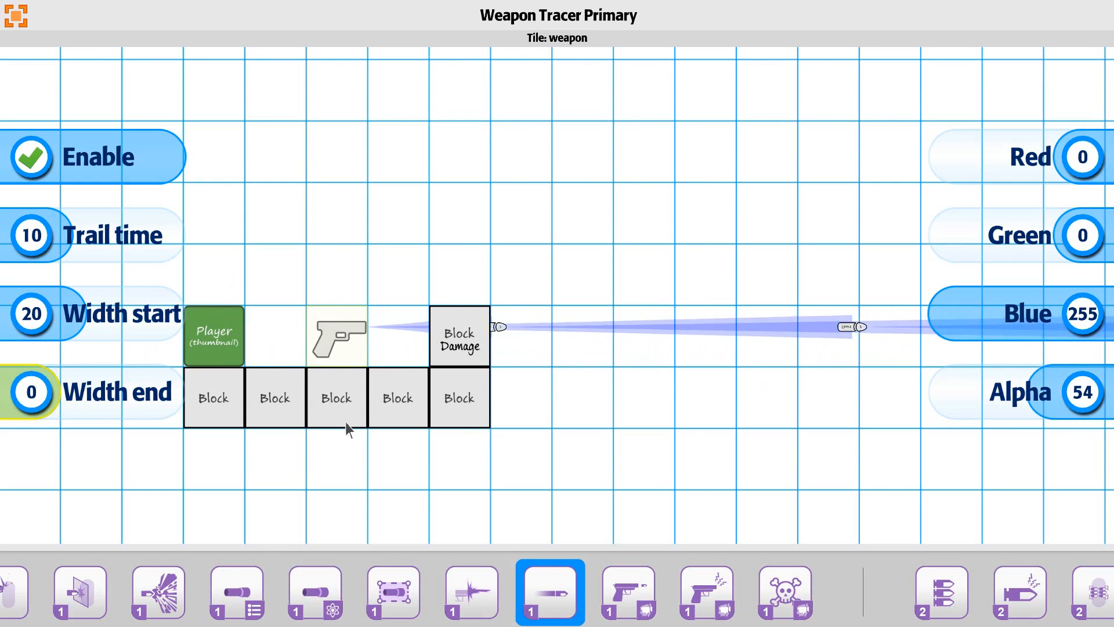
click(30, 313)
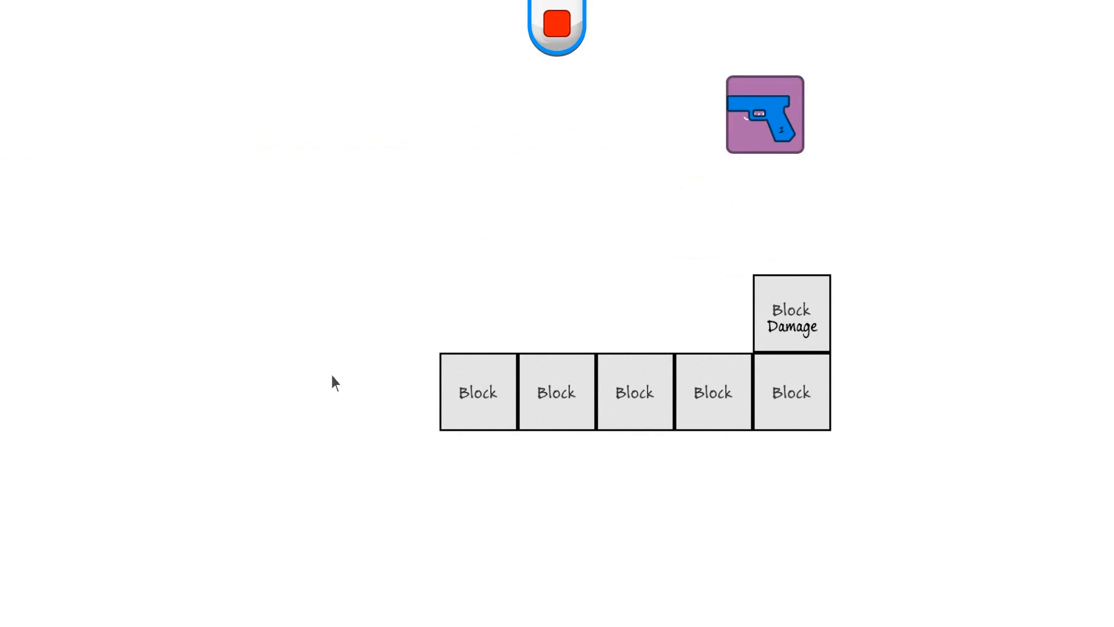
Move in play mode toward the gun pickup to test the tracer.
drag(764, 114, 642, 315)
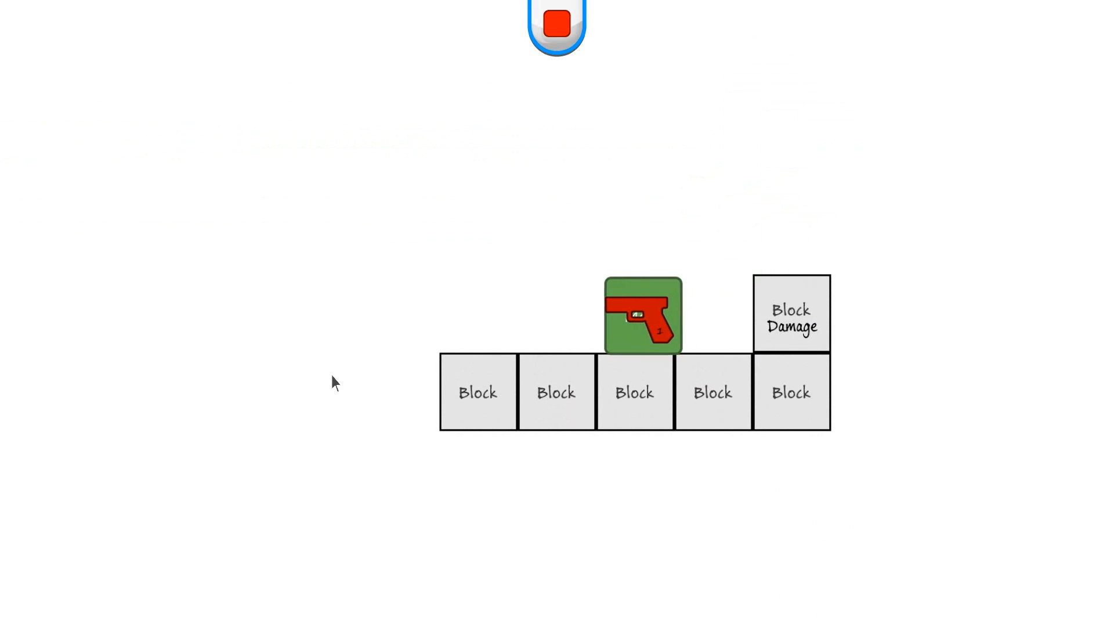